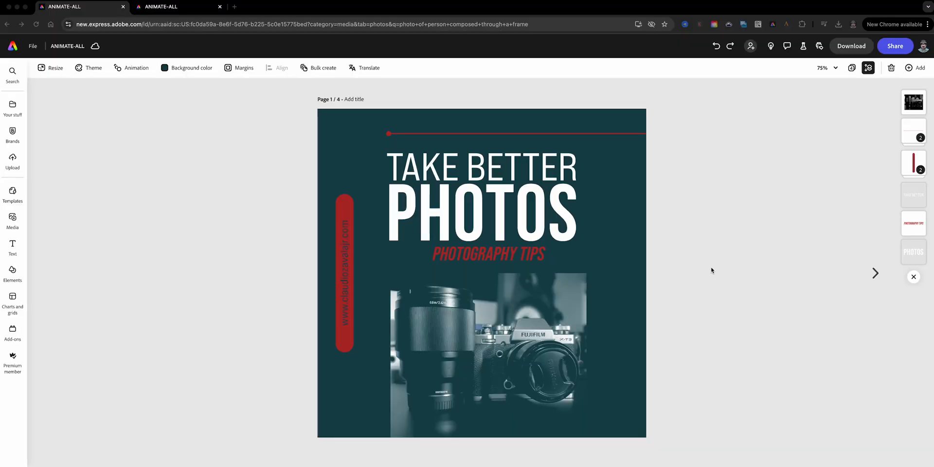
mouse_move(203, 239)
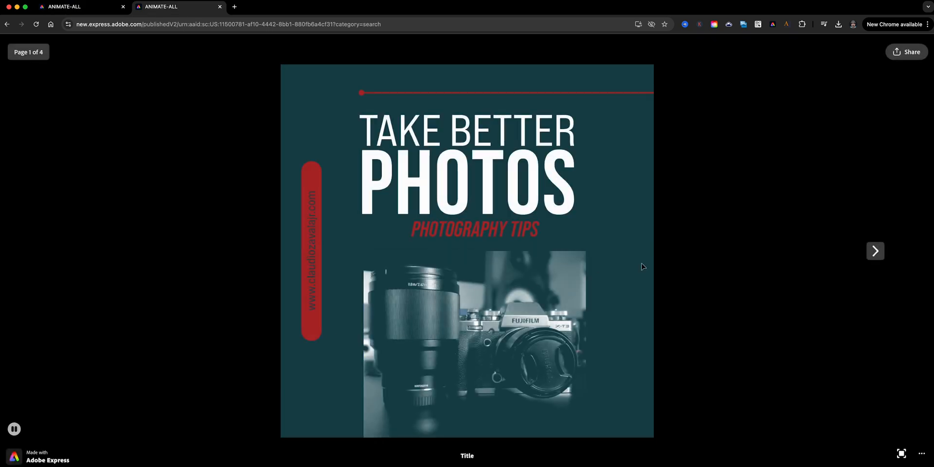
- Page the published carousel to the Tip 1 Leading Lines page, then close the viewer
click(875, 251)
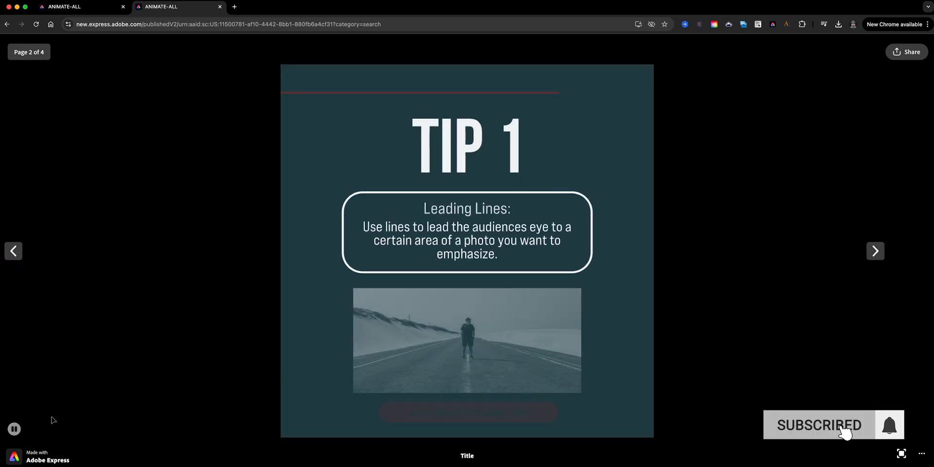
click(875, 251)
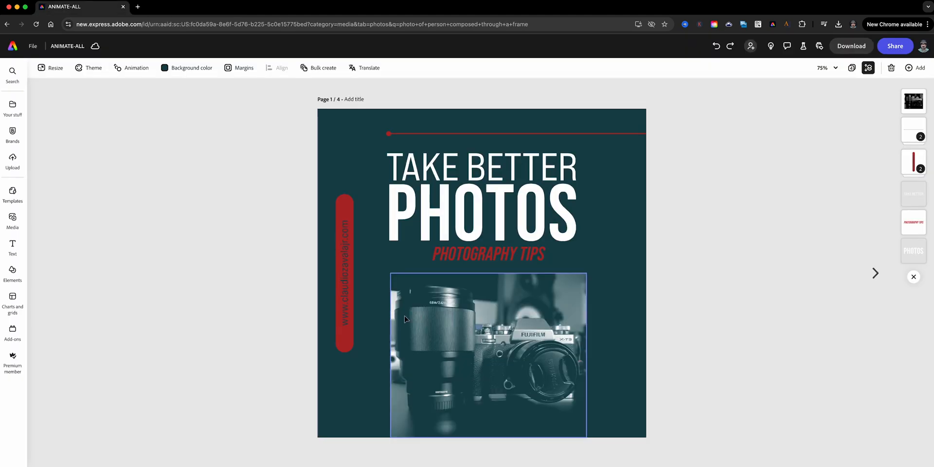
click(488, 354)
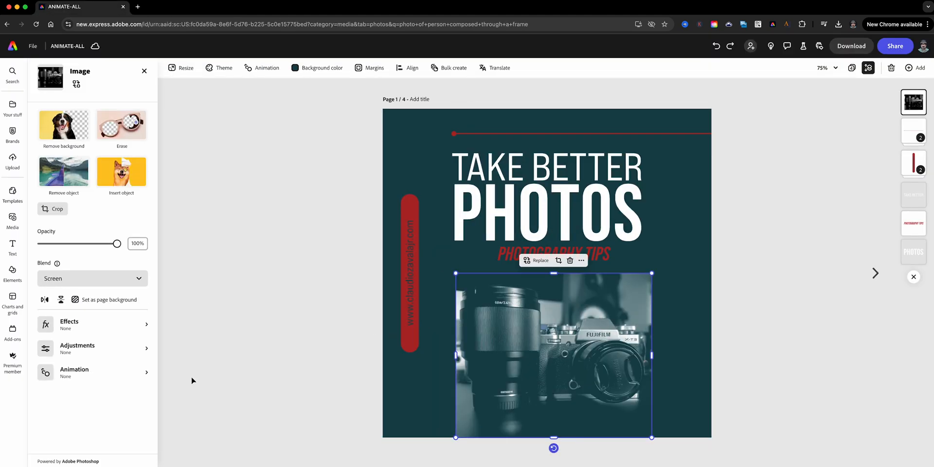
click(74, 373)
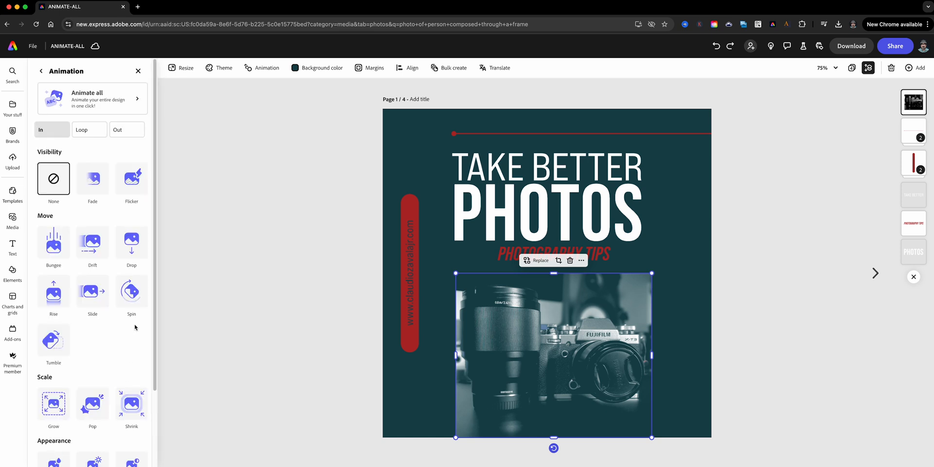
click(546, 211)
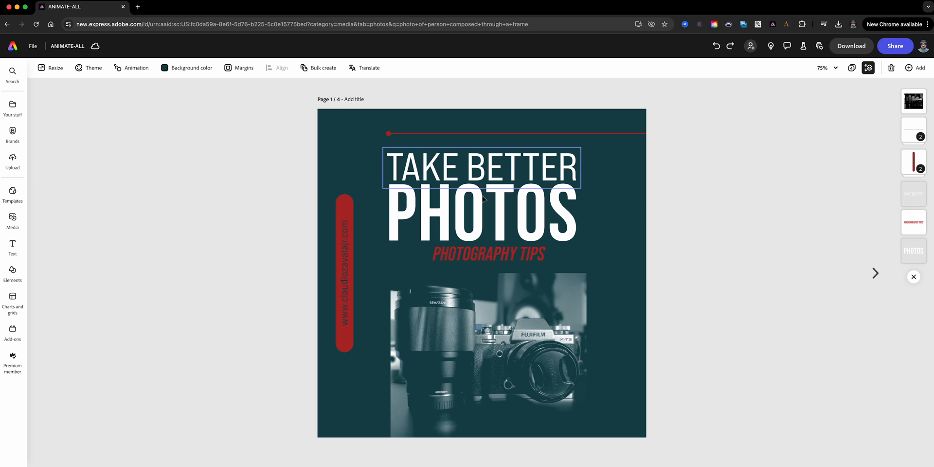
click(460, 354)
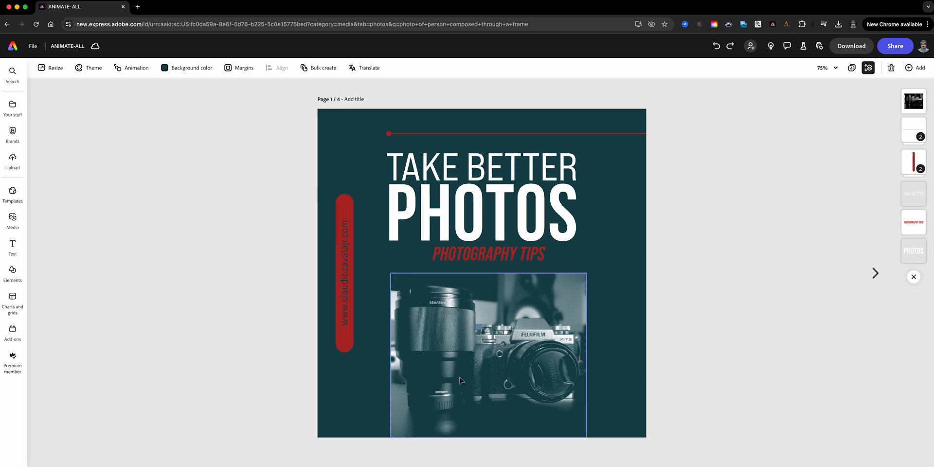
mouse_move(433, 318)
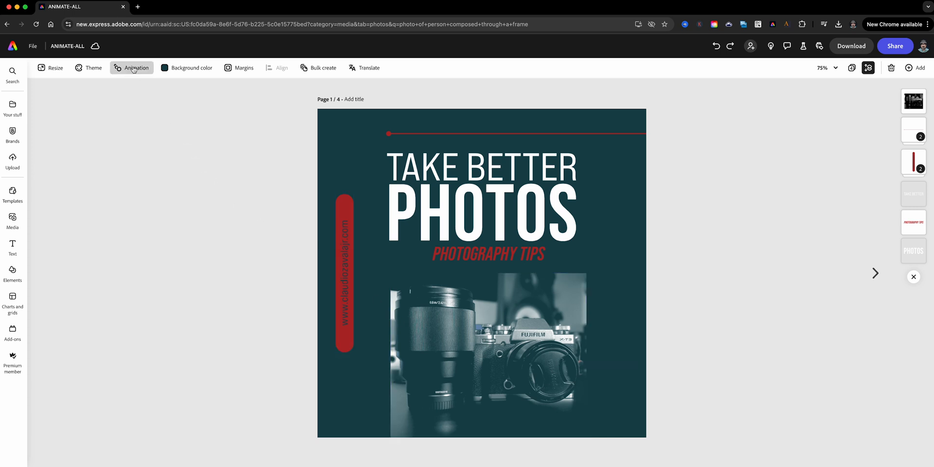
mouse_move(133, 68)
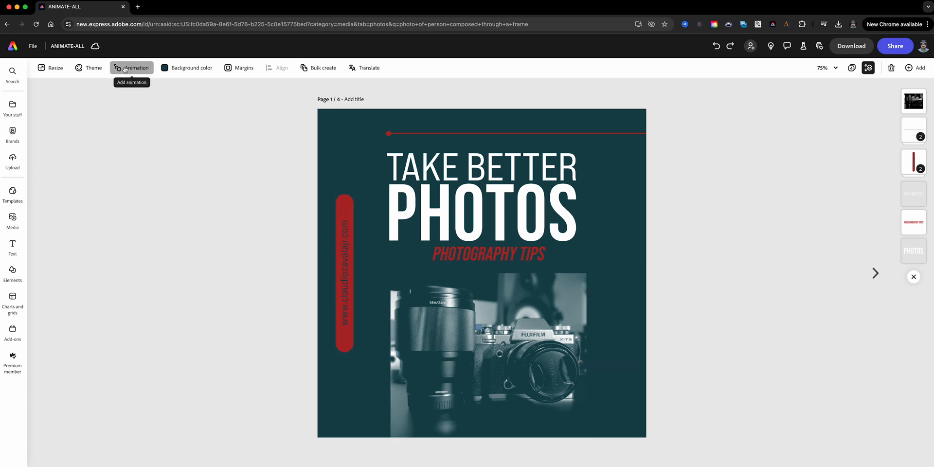
- Apply the Bloom Animate All style to every page 1 element and play its preview
click(131, 67)
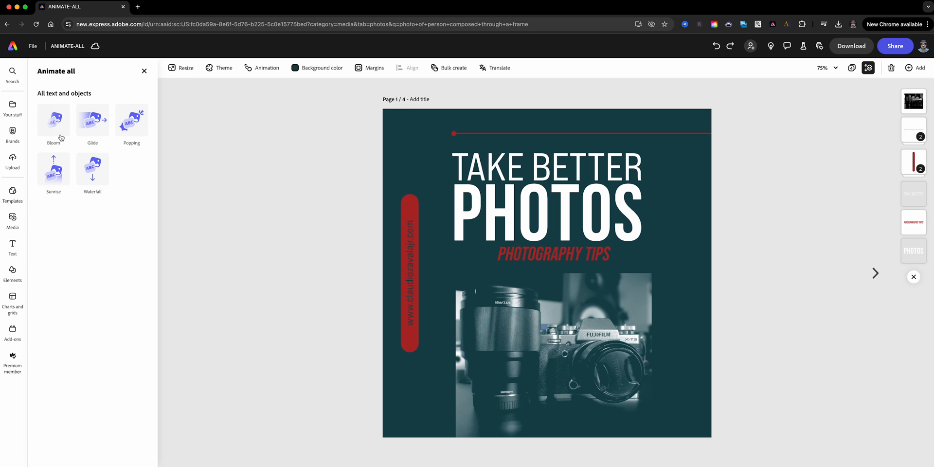
mouse_move(61, 182)
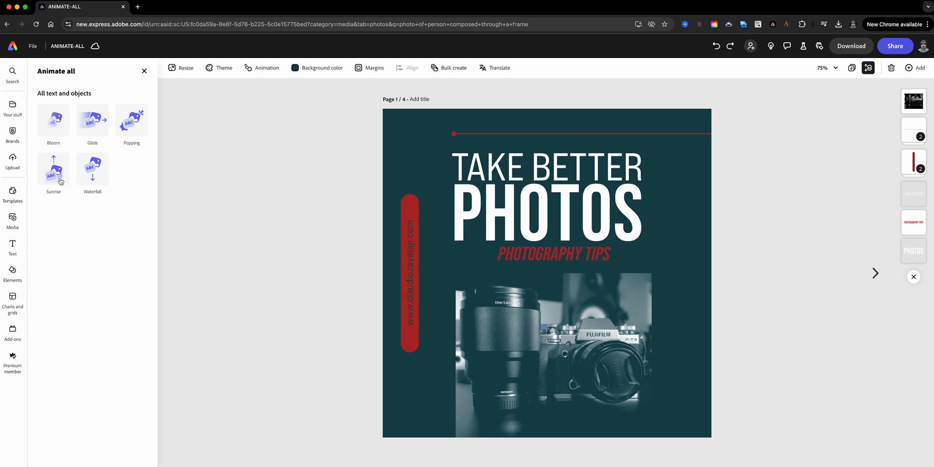
mouse_move(89, 179)
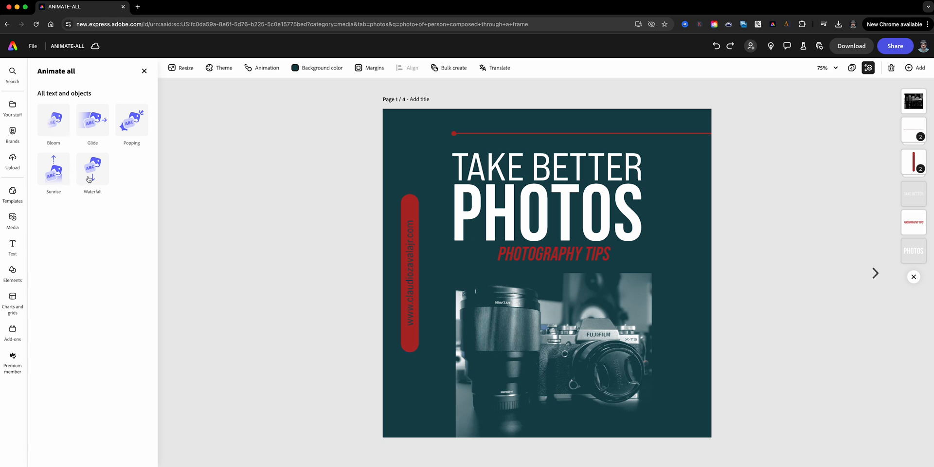
mouse_move(68, 136)
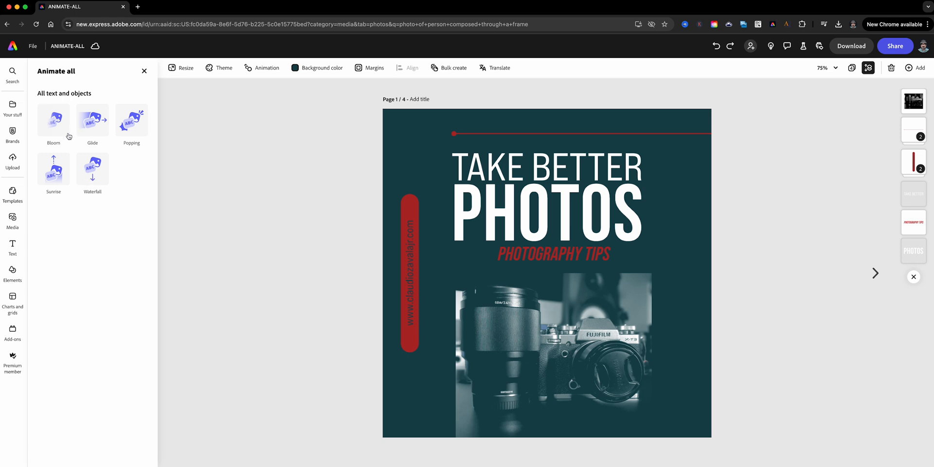
click(53, 118)
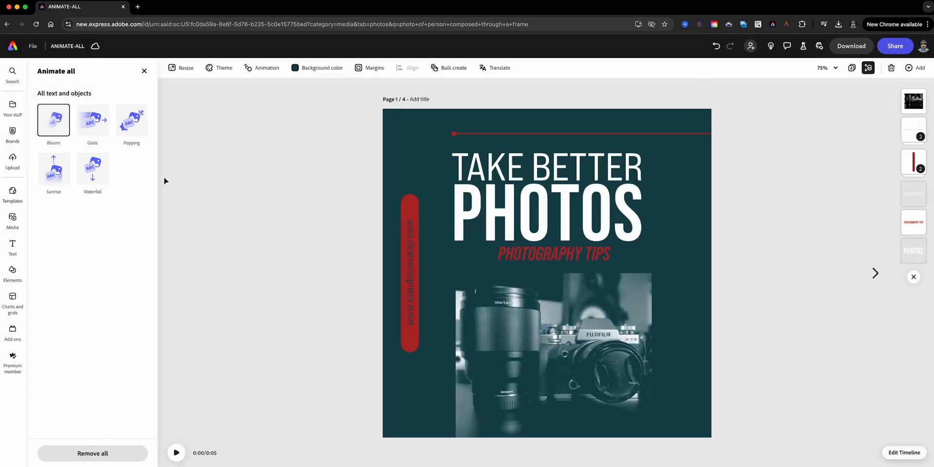
click(176, 453)
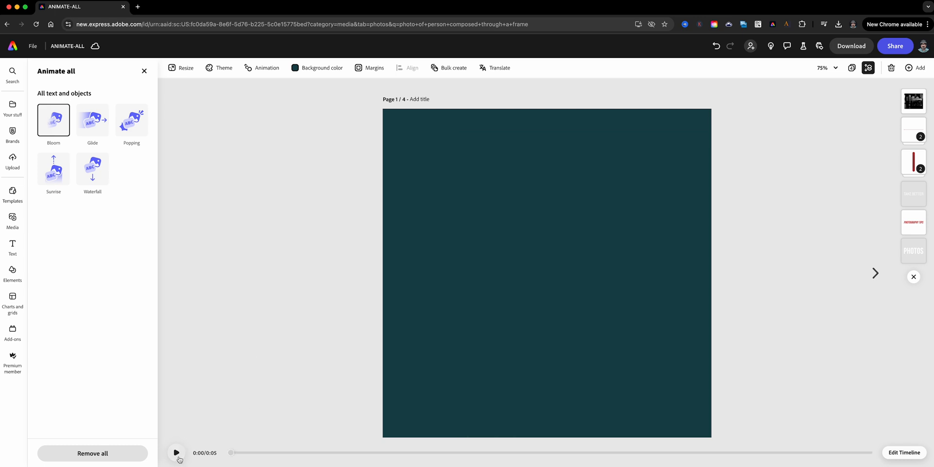
click(176, 453)
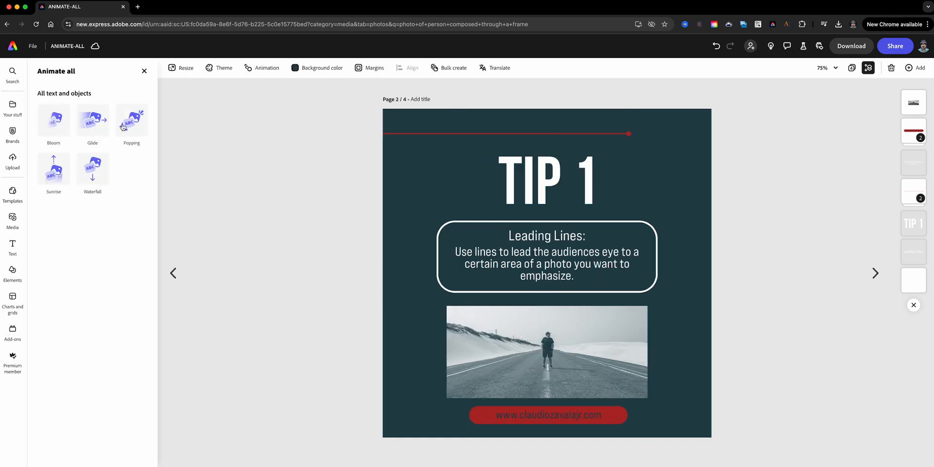
- Animate all page 2 elements with Popping and page 3 elements with Sunrise
click(131, 118)
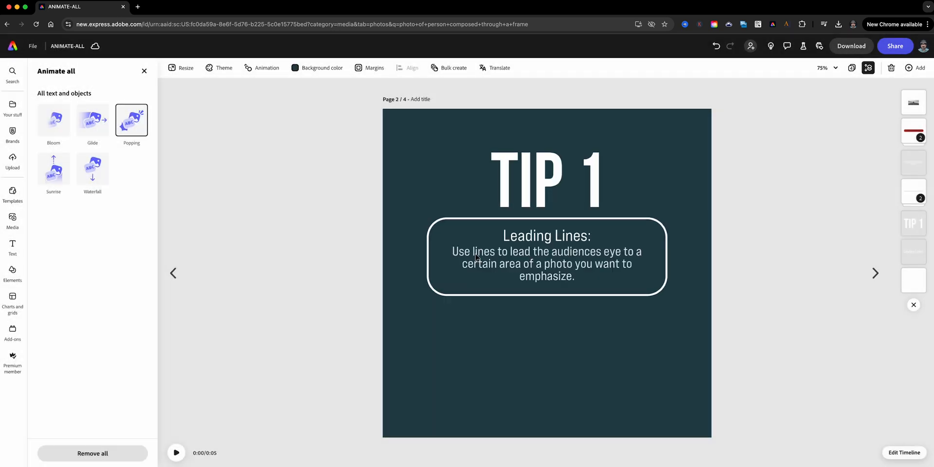
click(875, 273)
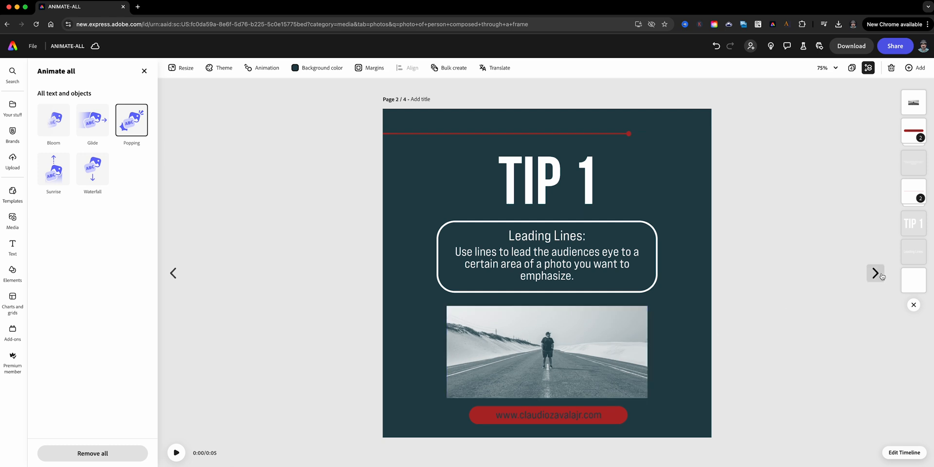
click(875, 273)
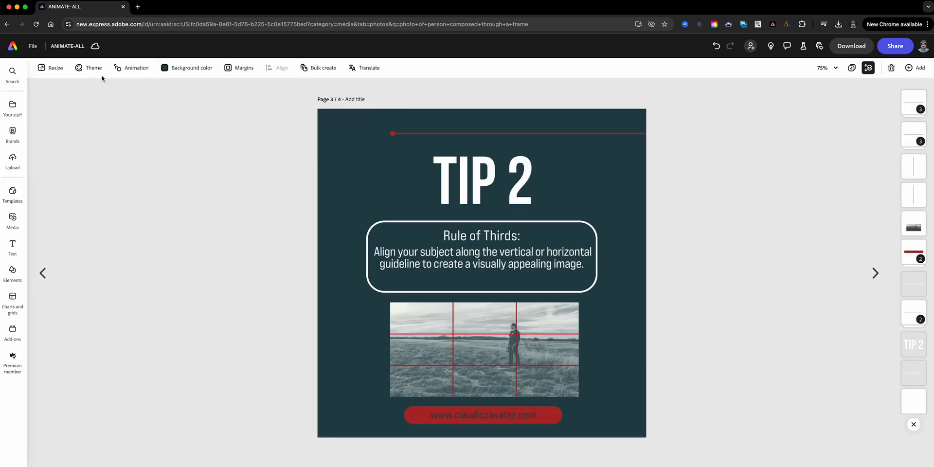
click(137, 67)
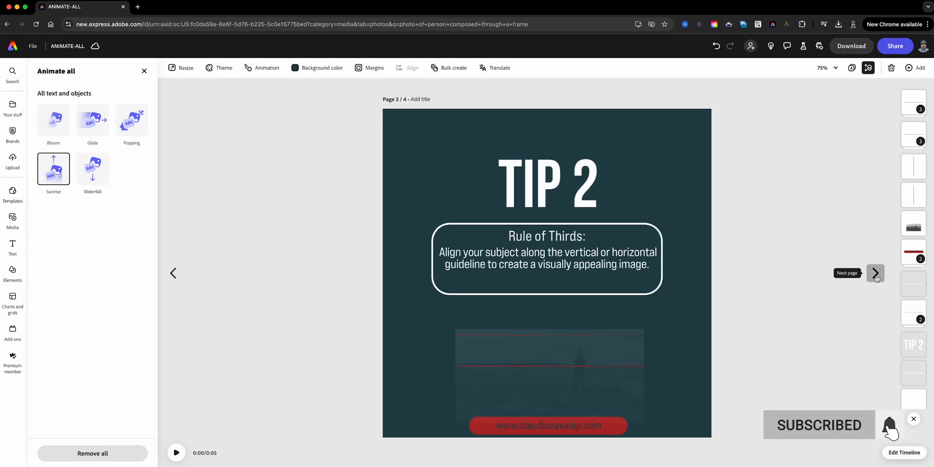
- Animate all page 4 elements with another style and play the carousel's animation preview
click(875, 273)
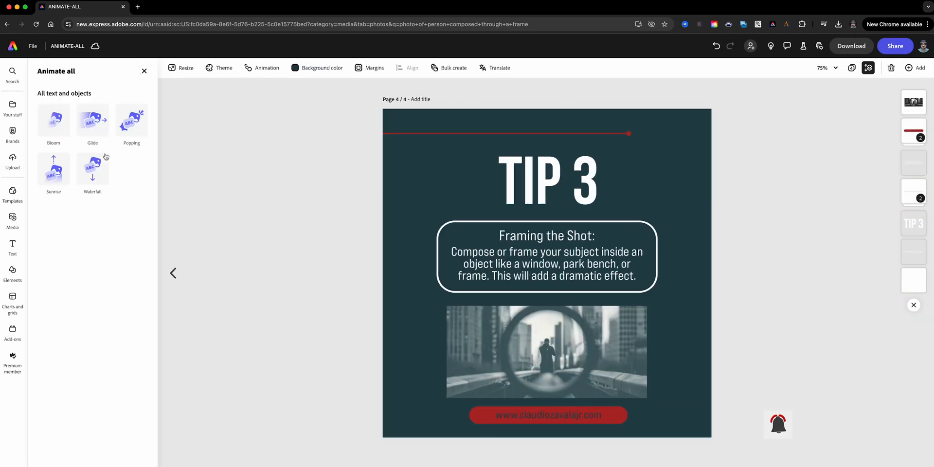
click(93, 169)
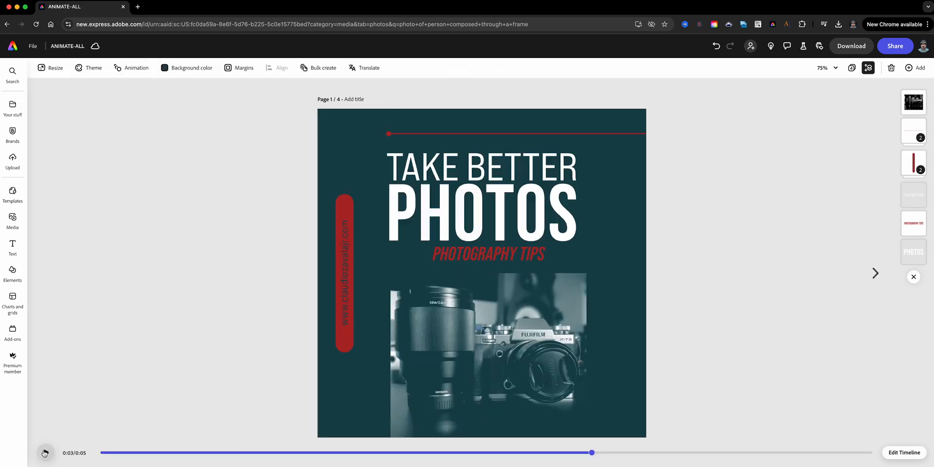
click(45, 453)
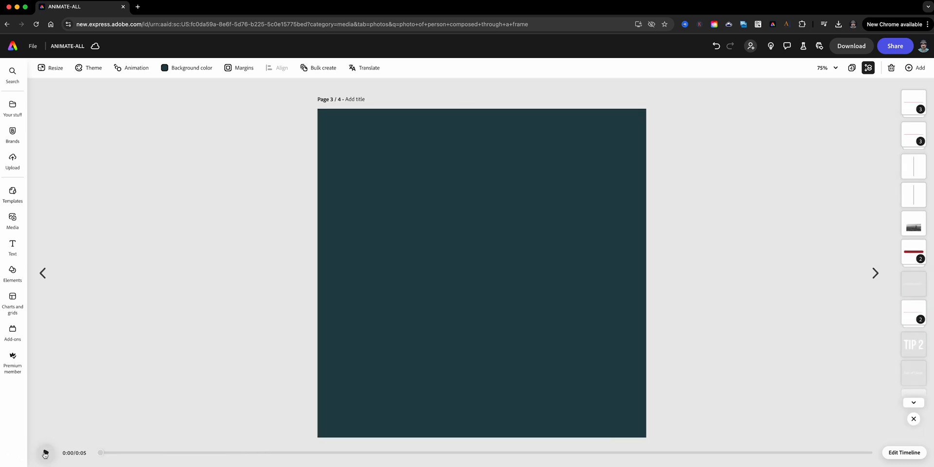